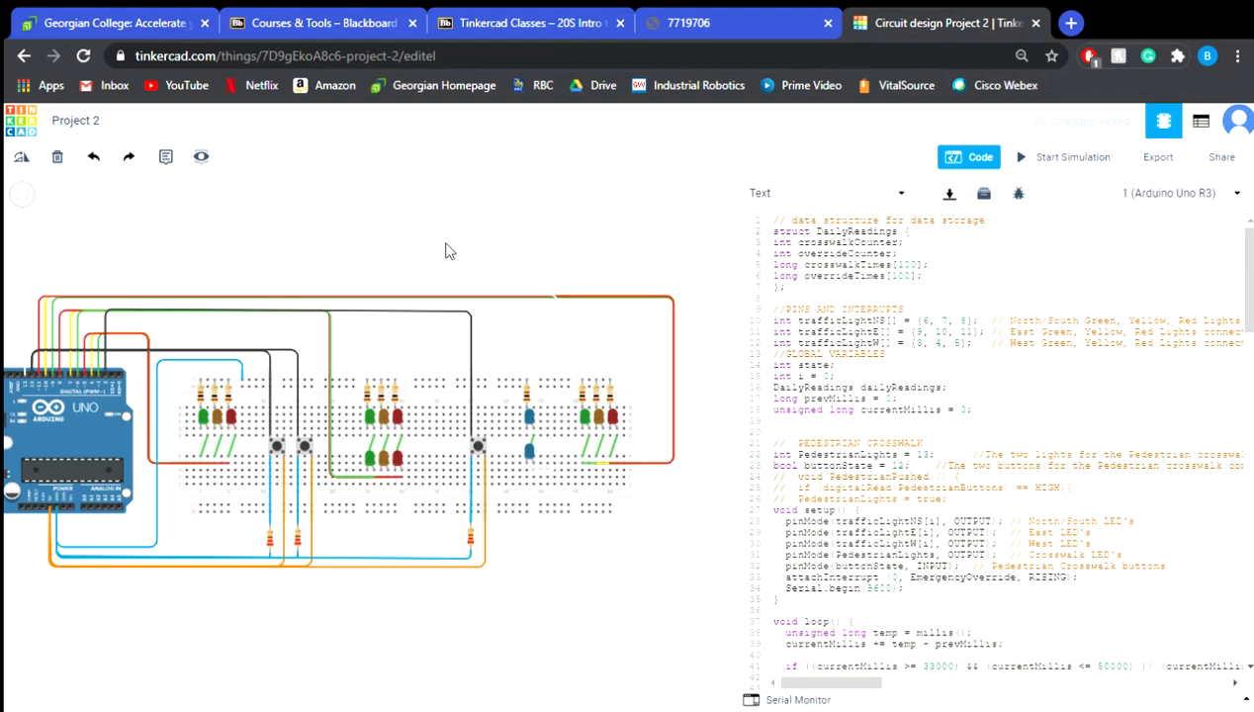
mouse_move(361, 428)
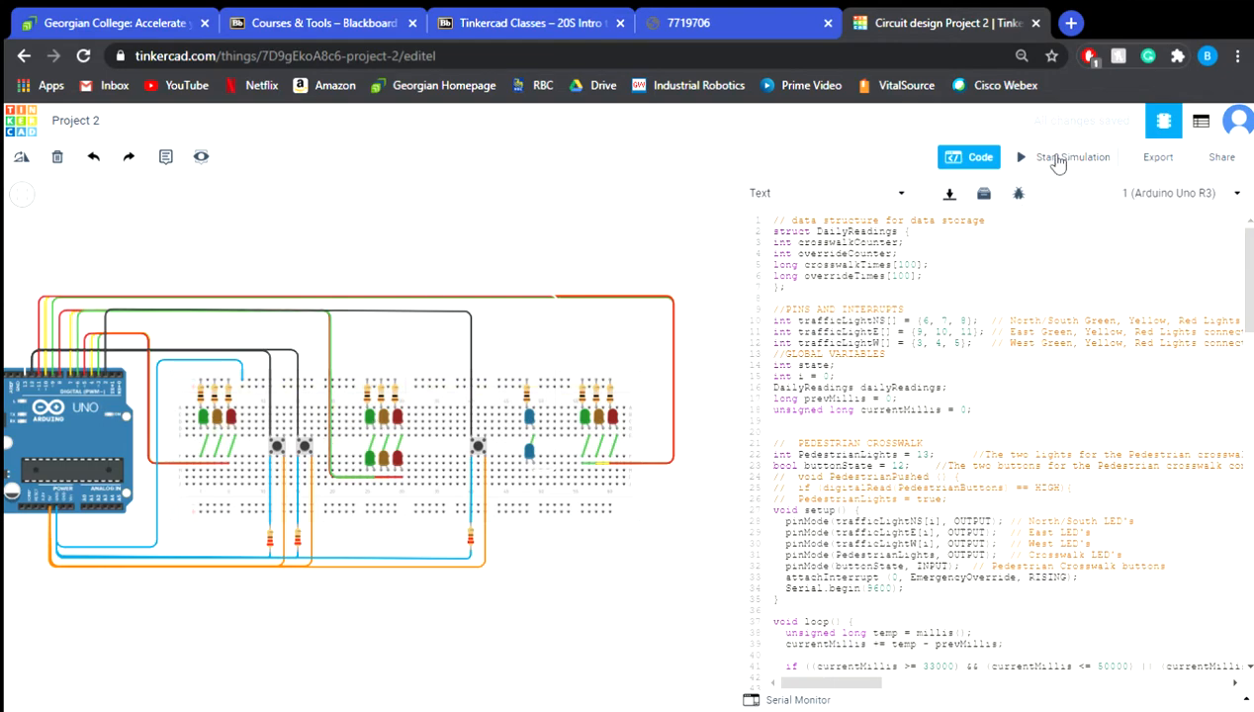
Start the circuit simulation so the traffic-light LEDs begin cycling.
left_click(1072, 157)
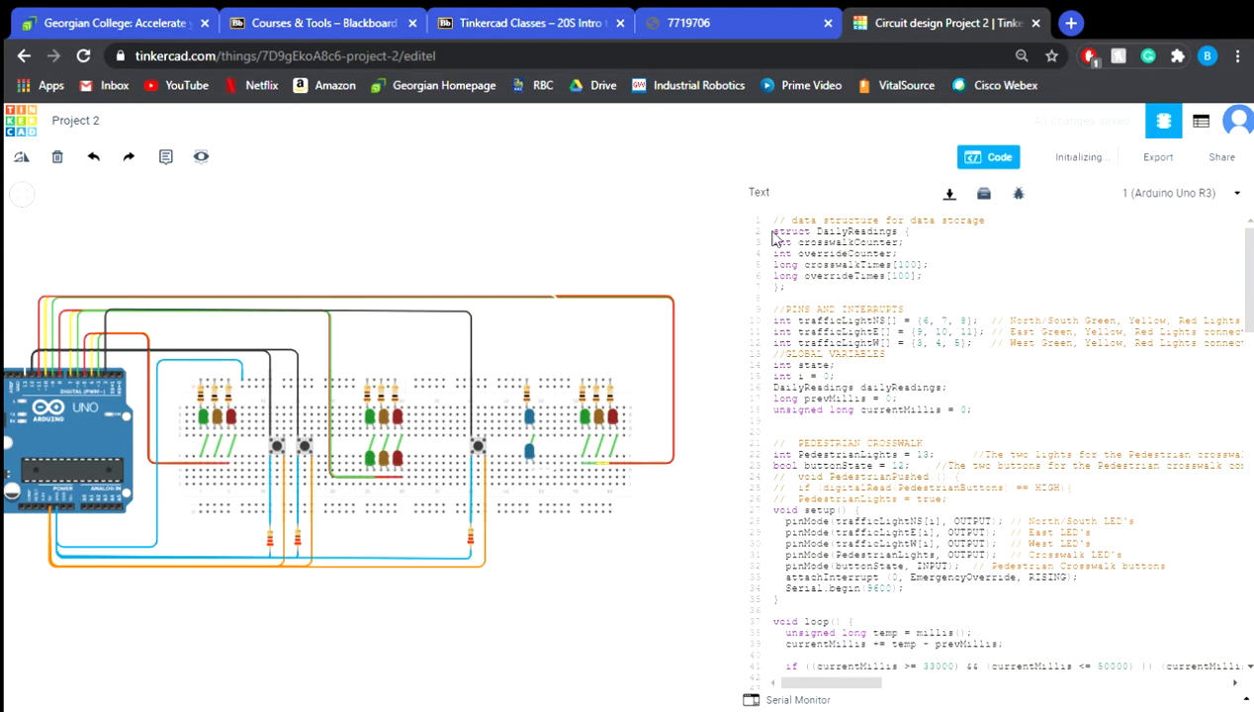
left_click(1075, 157)
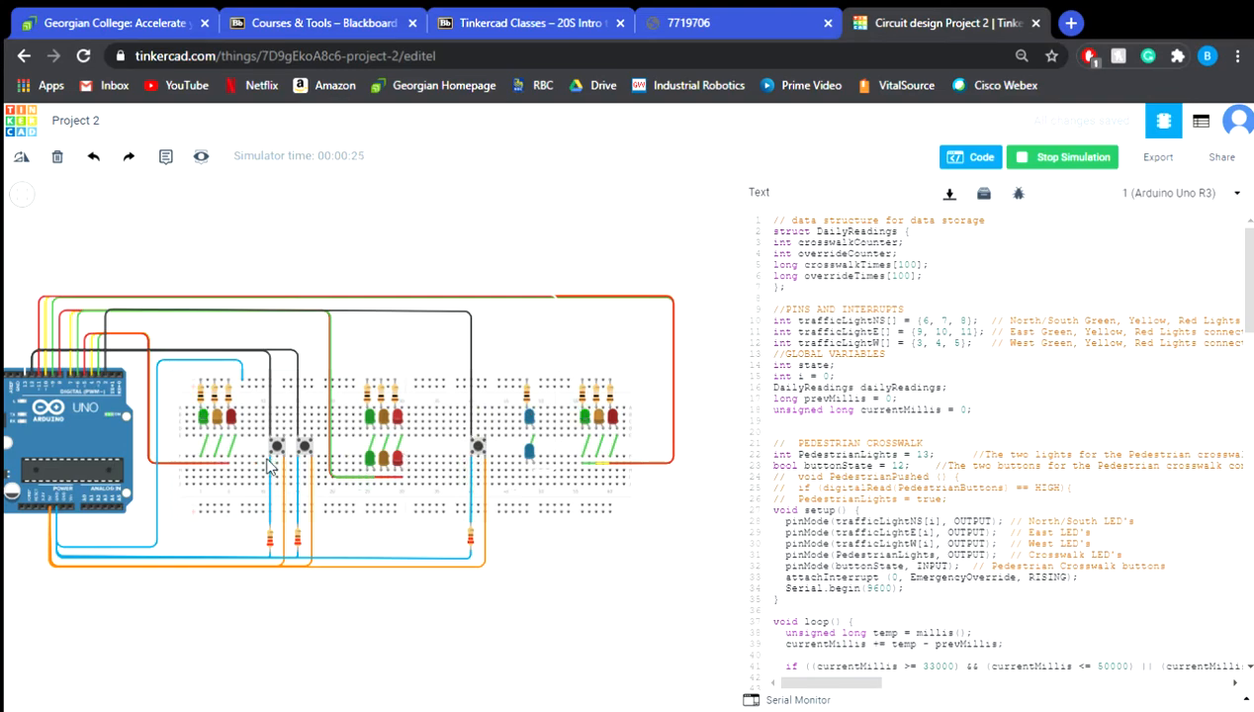
mouse_move(143, 385)
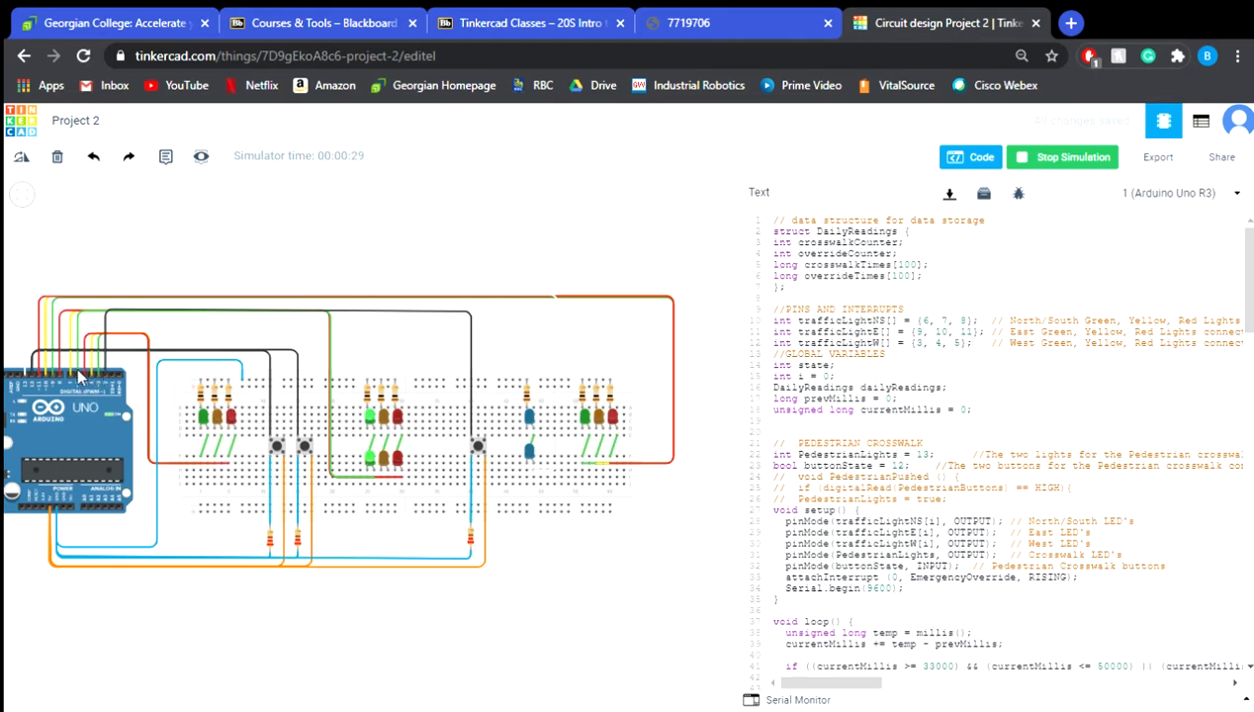
mouse_move(305, 326)
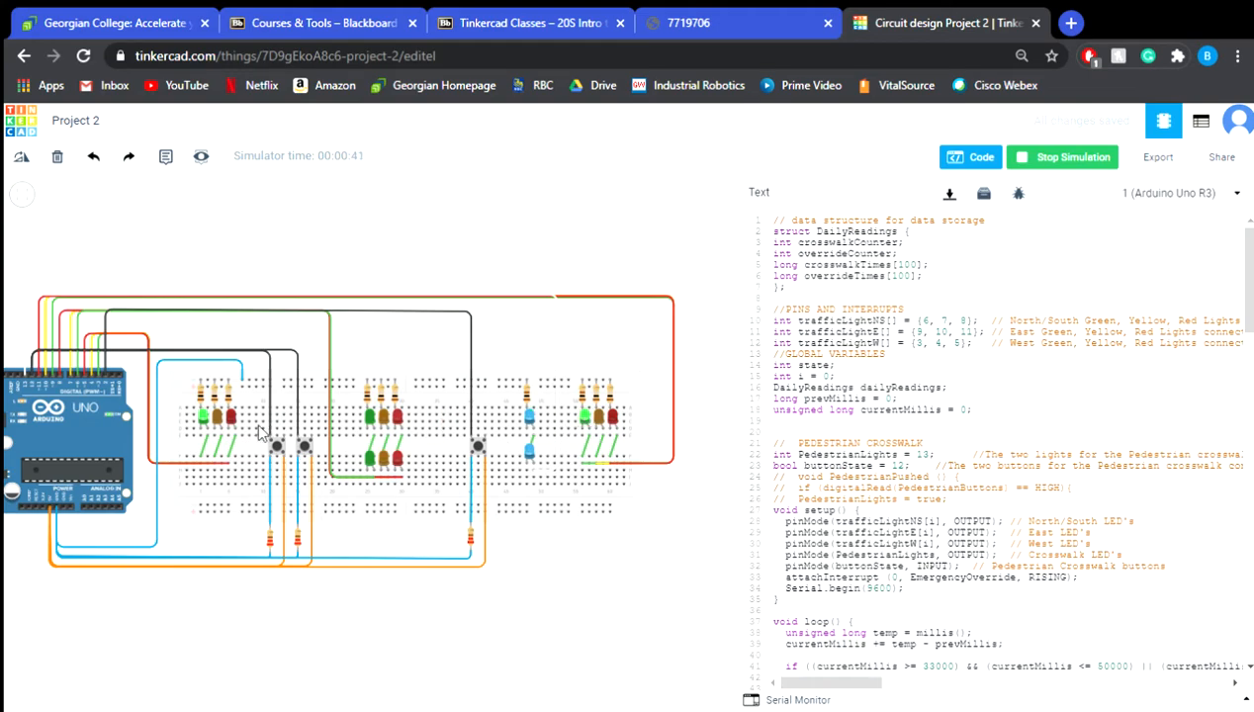
mouse_move(408, 413)
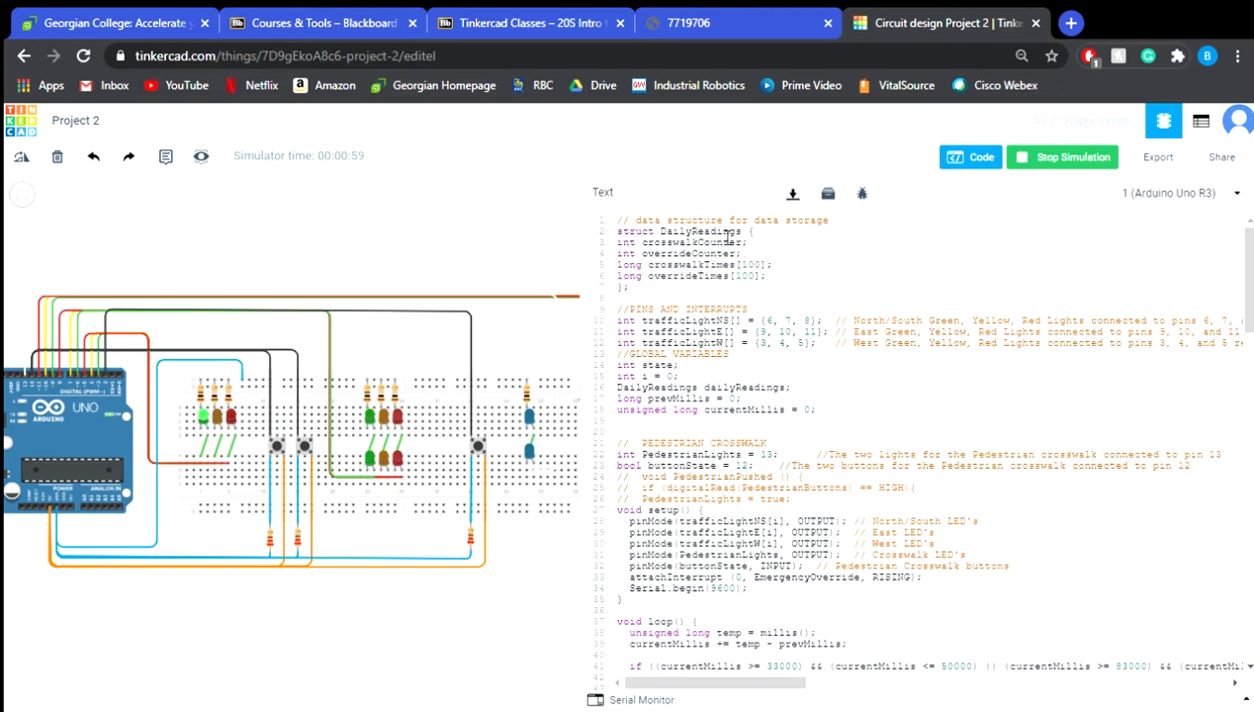
Scroll the widened code editor down from the pin-assignment comments toward the main loop.
scroll("down", 3)
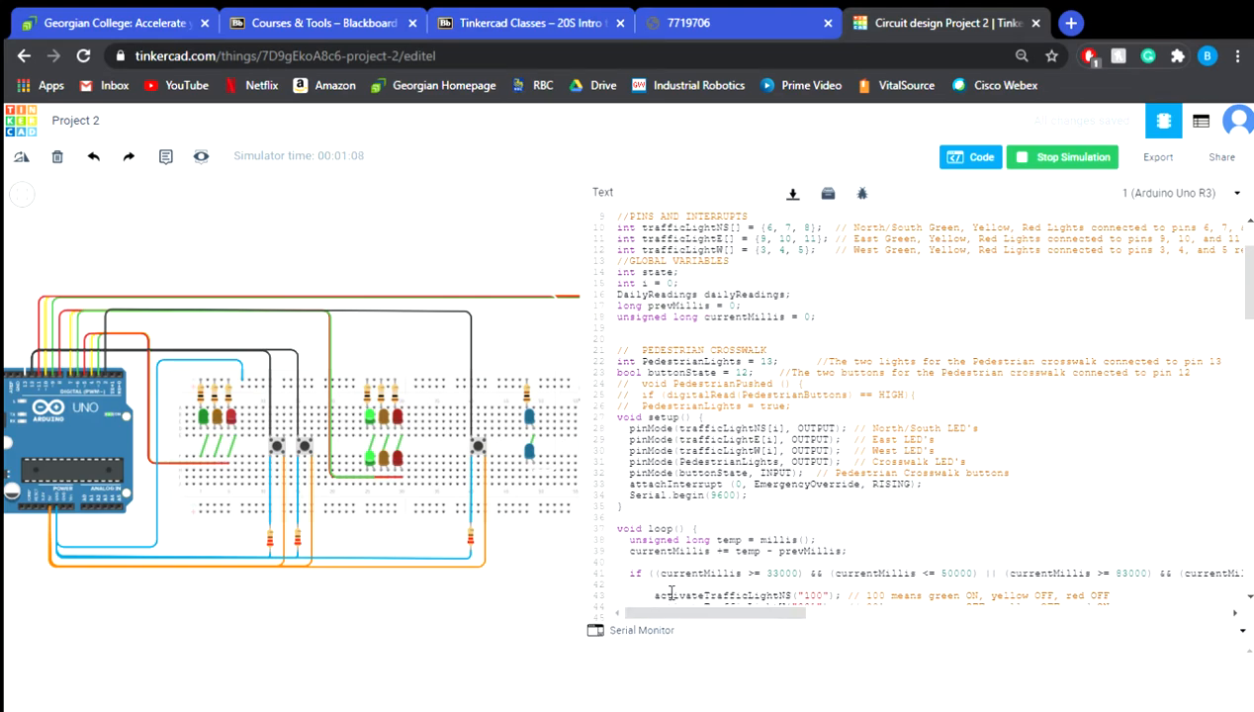
Show the serial monitor and scroll the code to the loop's crosswalk button handling.
left_click(641, 630)
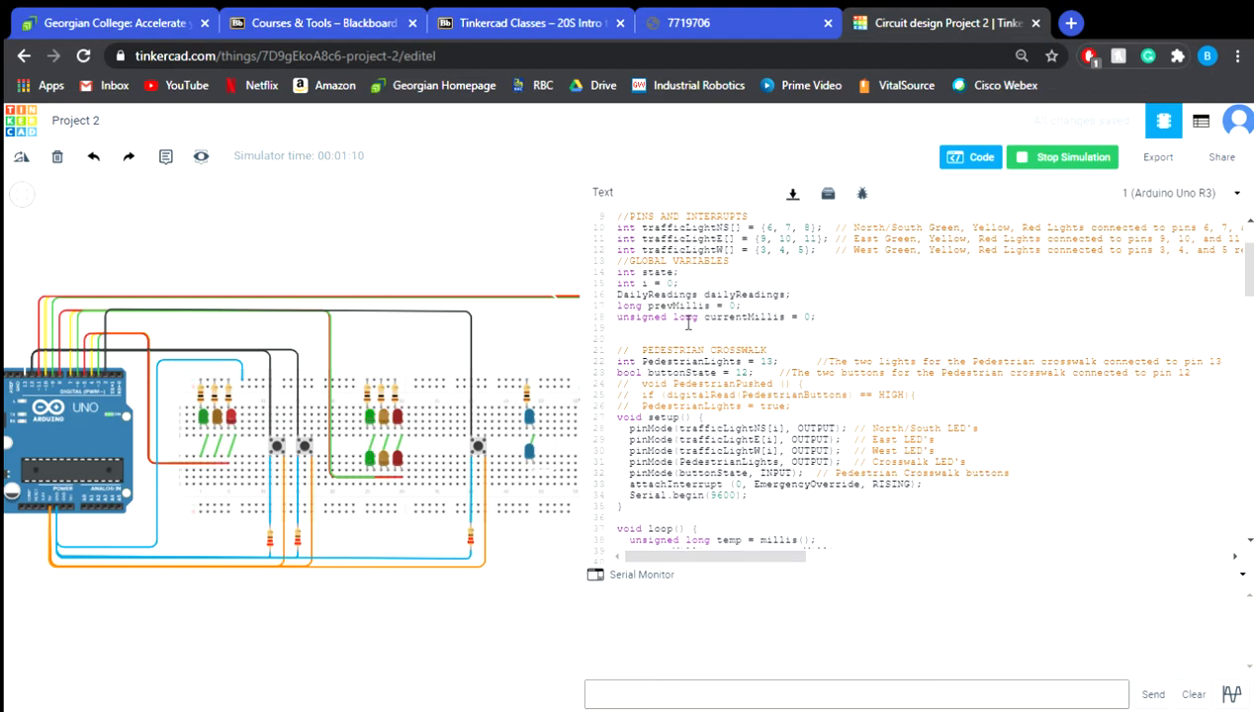
scroll("down", 3)
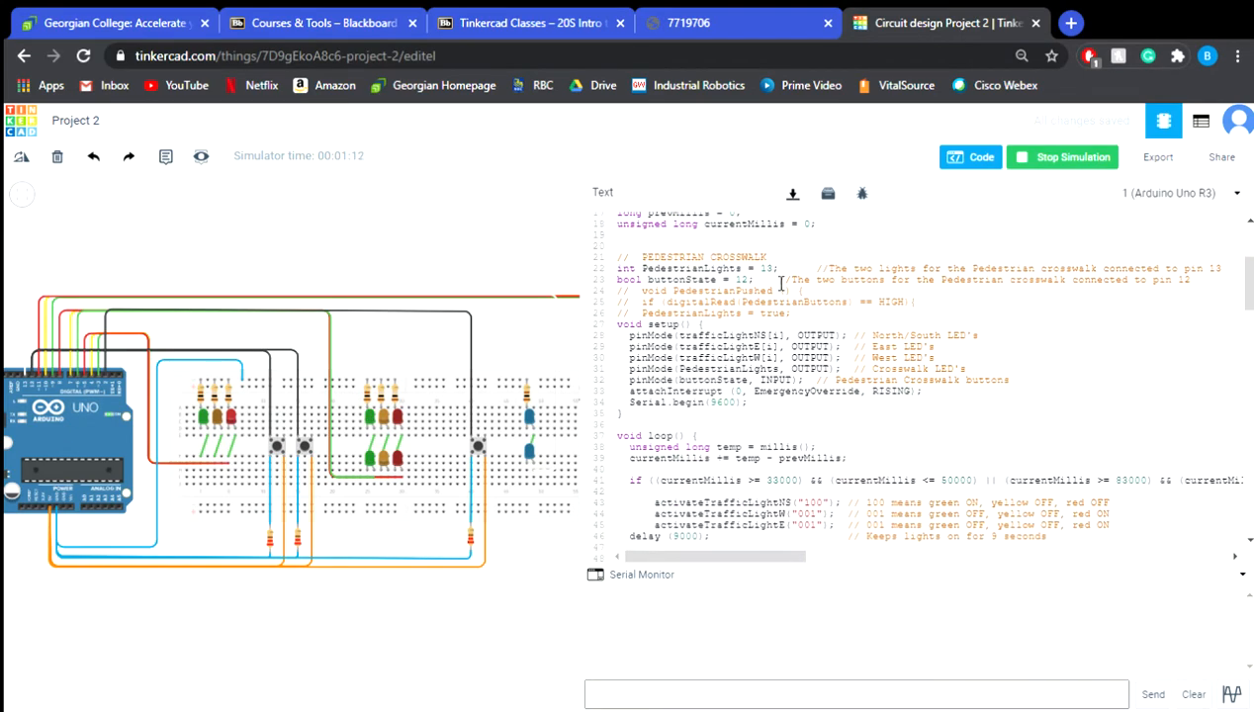
scroll("down", 3)
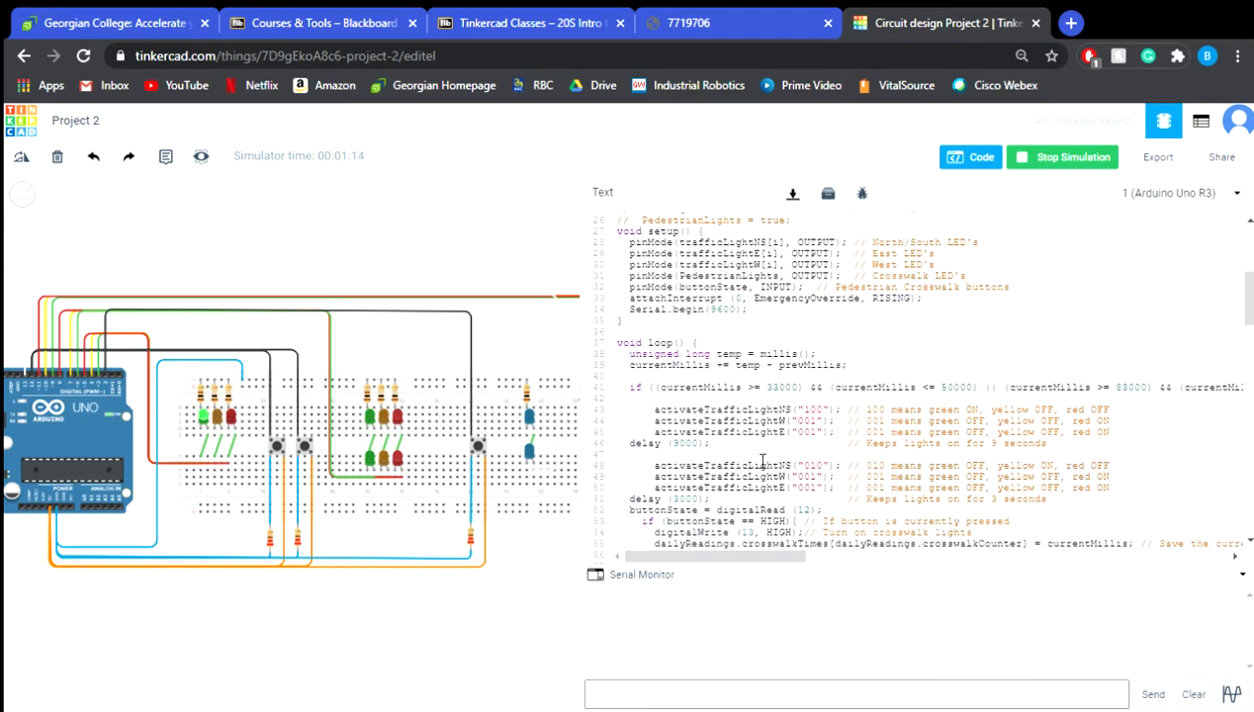
scroll("down", 3)
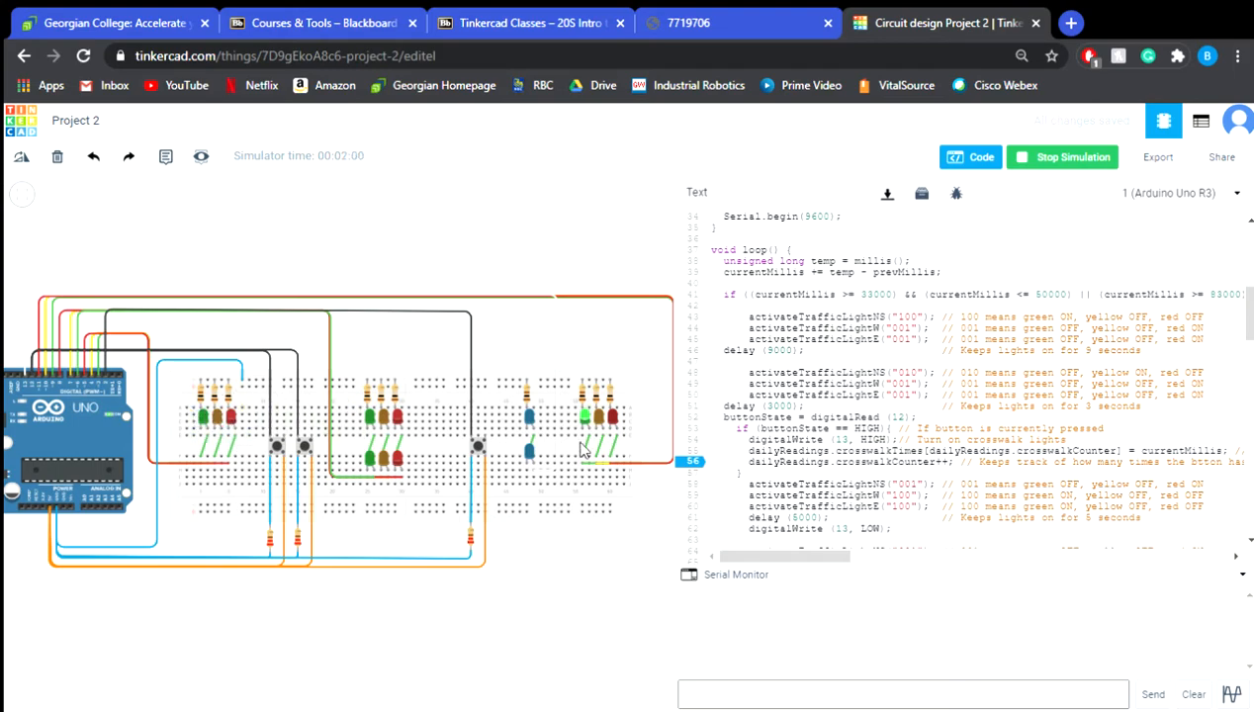
Scroll past the else branch to the Serial.print block reporting crosswalk and override totals.
scroll("down", 3)
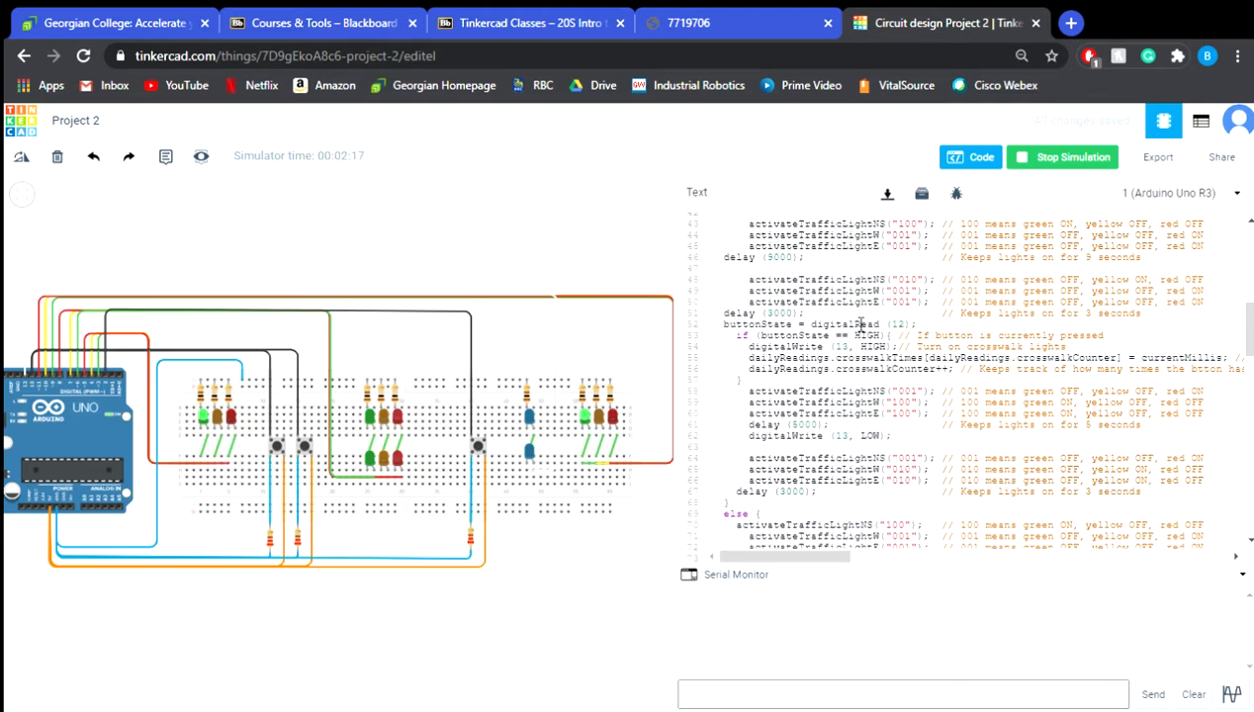
scroll("down", 3)
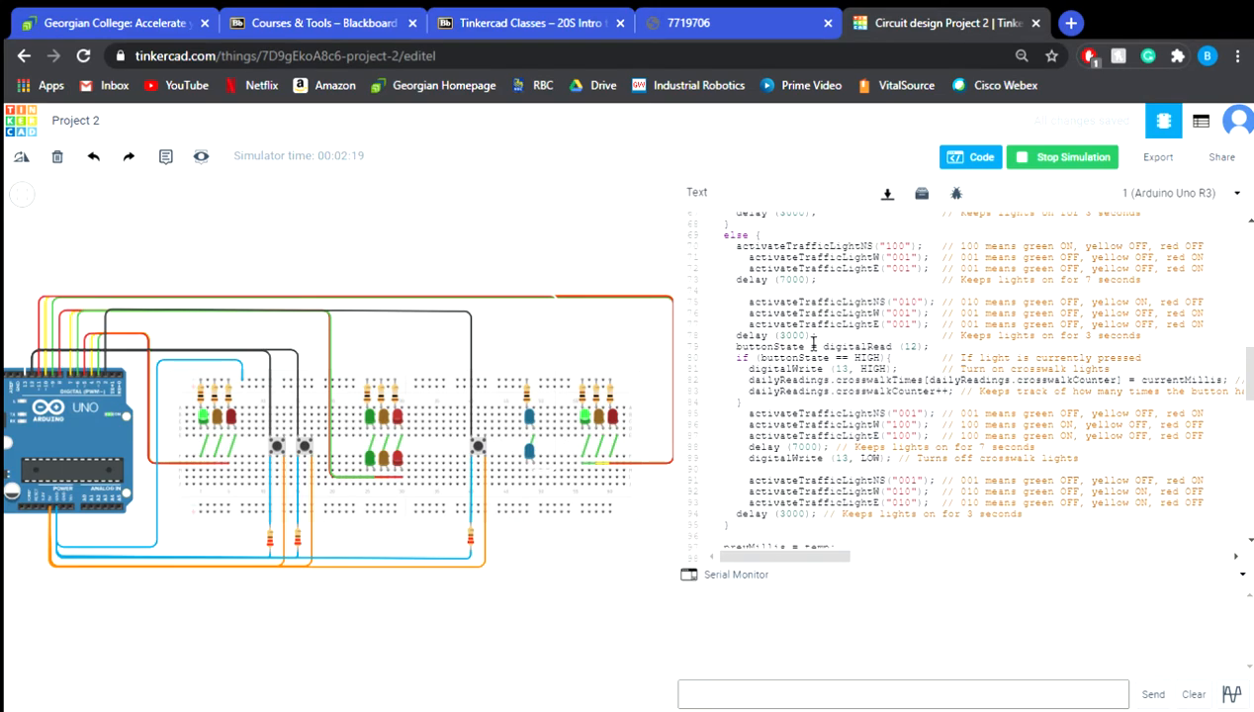
scroll("down", 3)
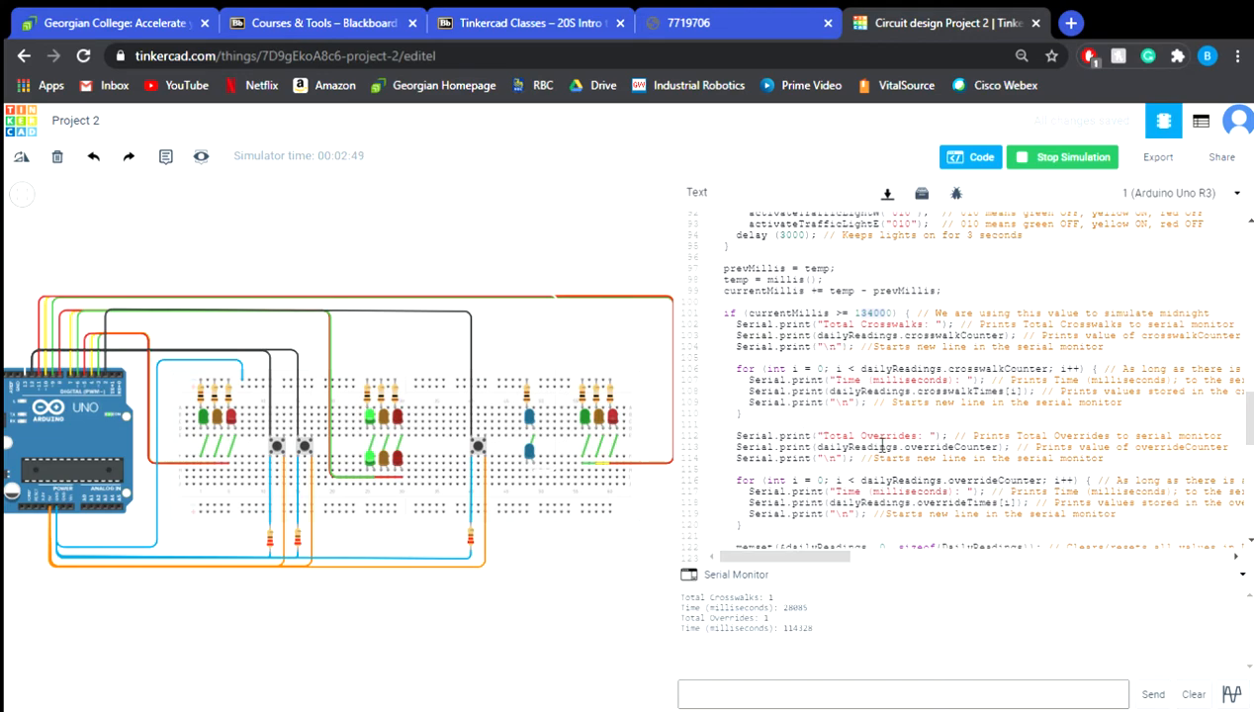
Scroll through the activateTrafficLight helpers and EmergencyOverride, then back up to loop()'s light sequence.
scroll("down", 3)
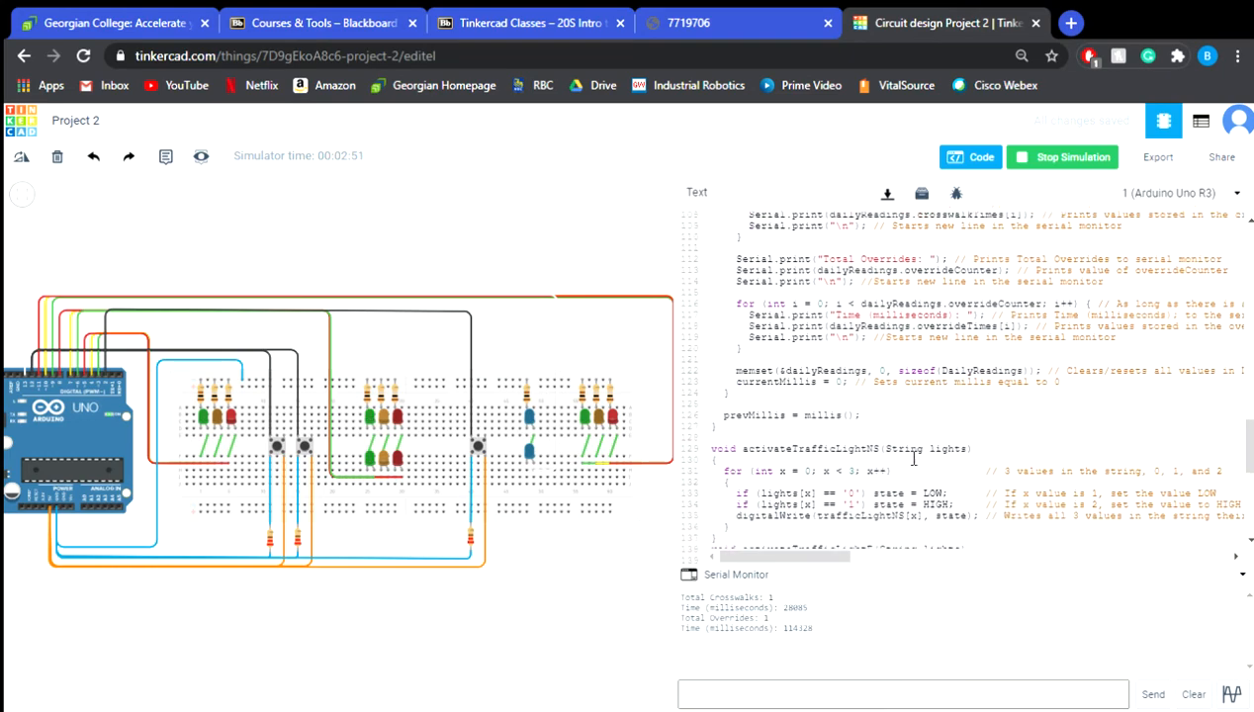
scroll("down", 3)
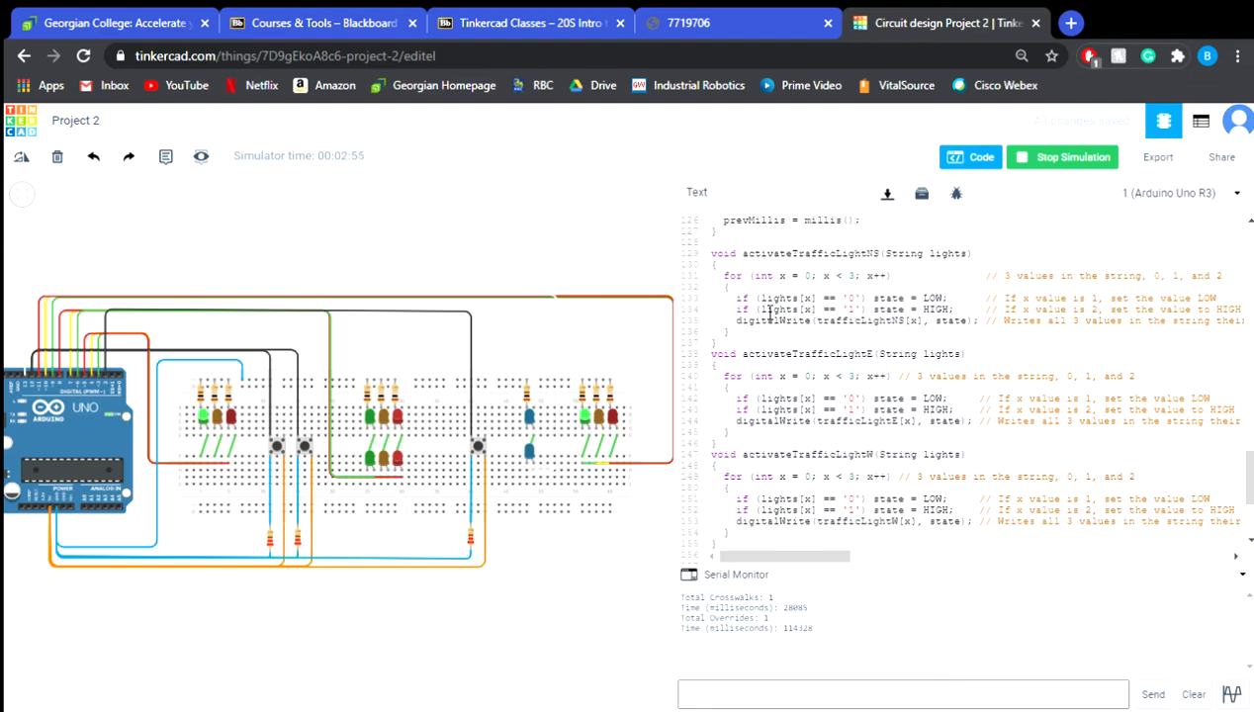
scroll("down", 3)
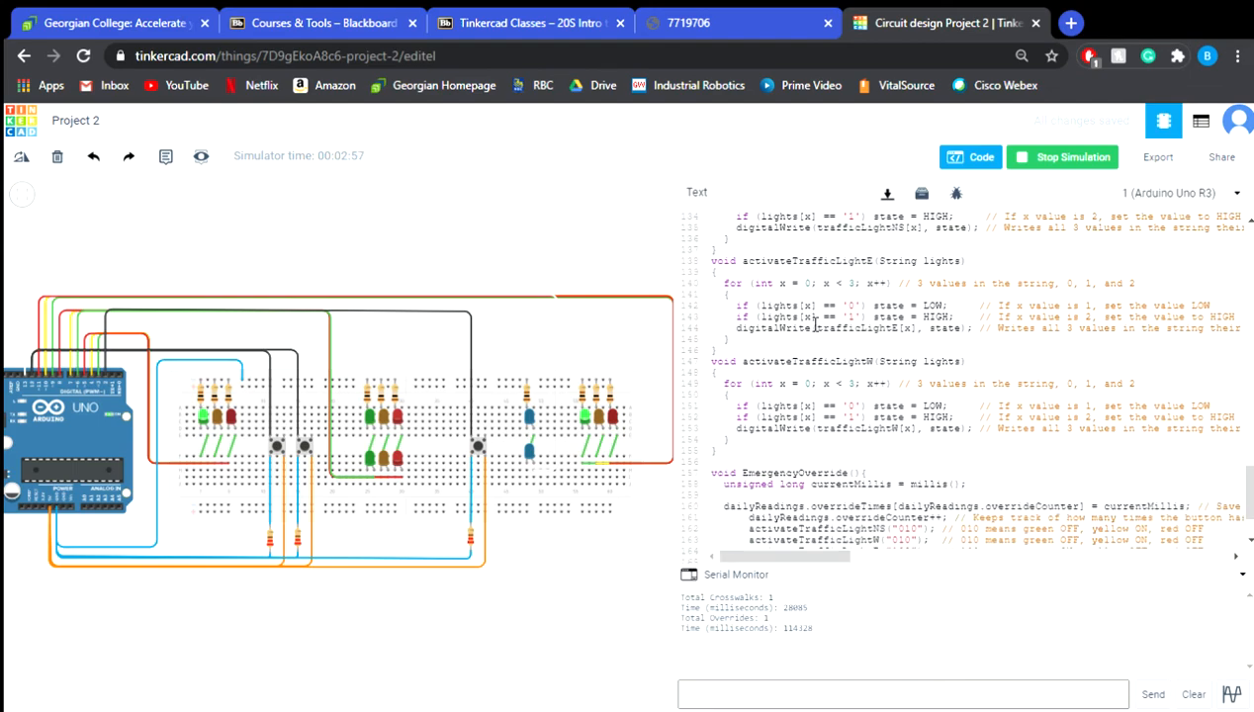
scroll("down", 3)
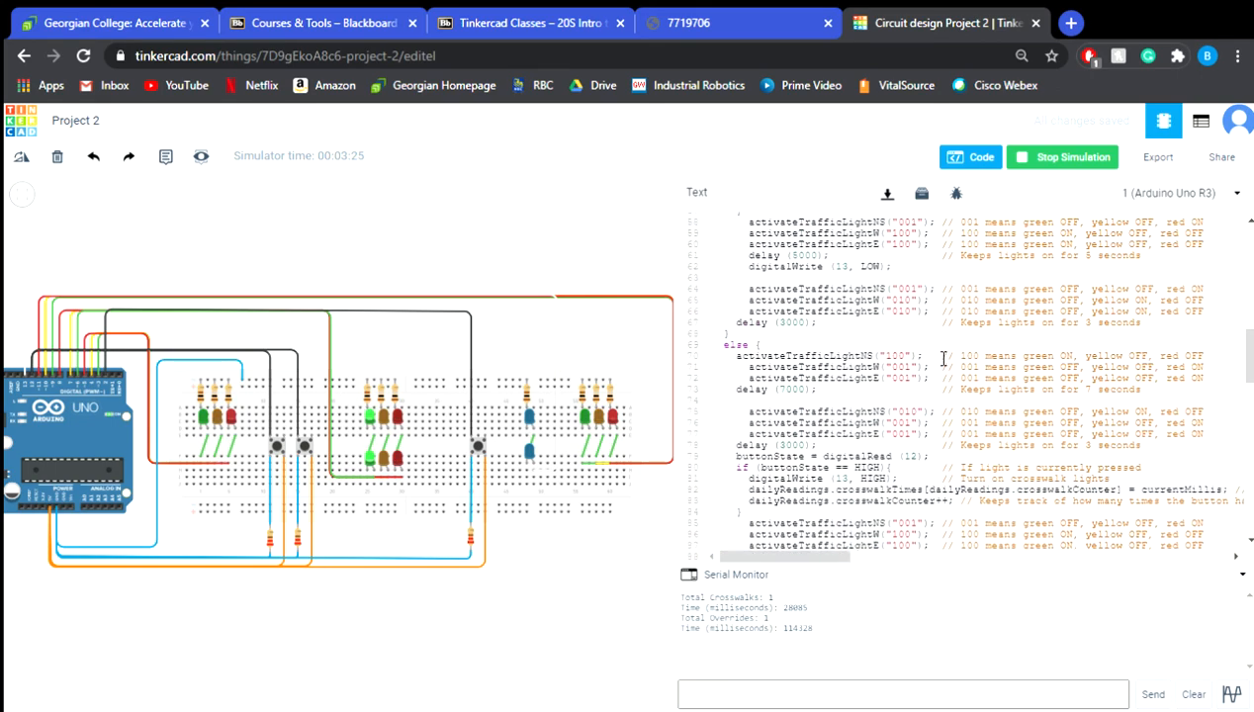
scroll("up", 3)
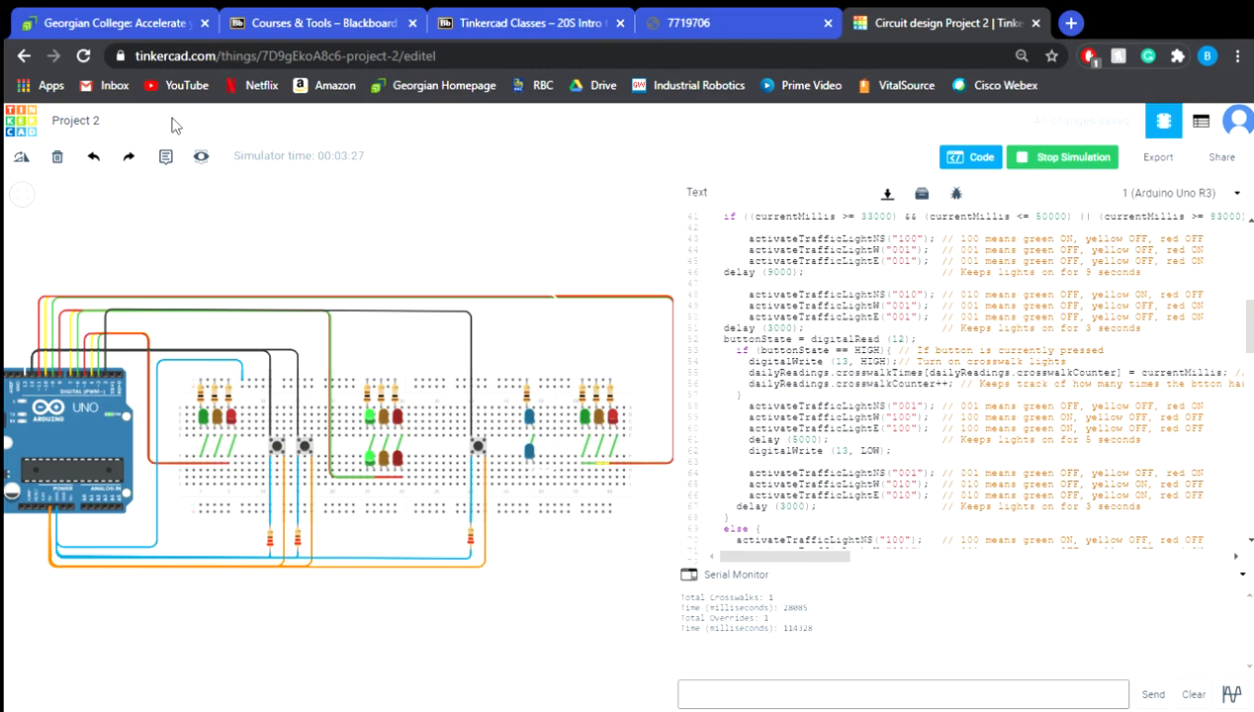